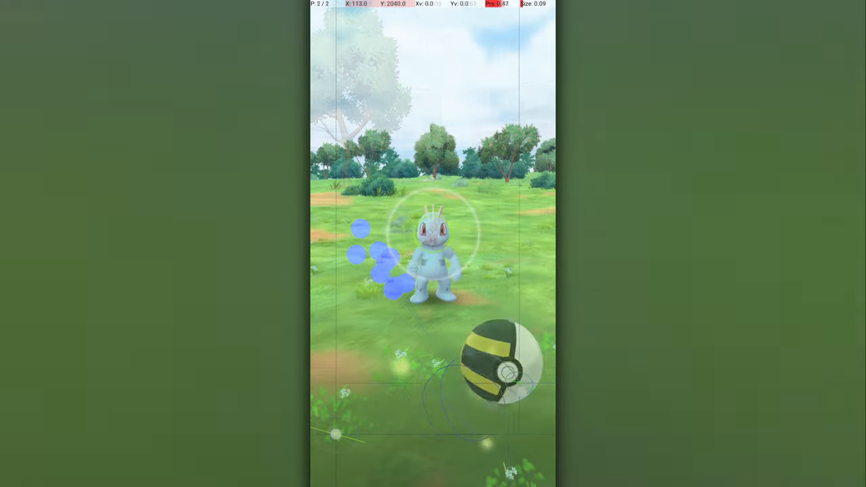
# Step: Swipe the Ultra Ball up at the wild Machop for an excellent throw
pyautogui.moveTo(494, 362); pyautogui.dragTo(413, 156)
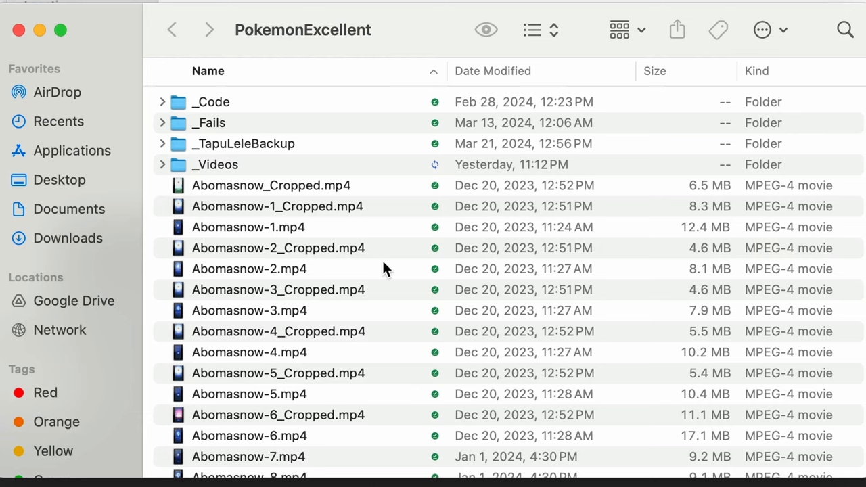
# Step: Scroll down the PokemonExcellent folder to the Amaura and Ampharos throw clips
pyautogui.scroll(-3)
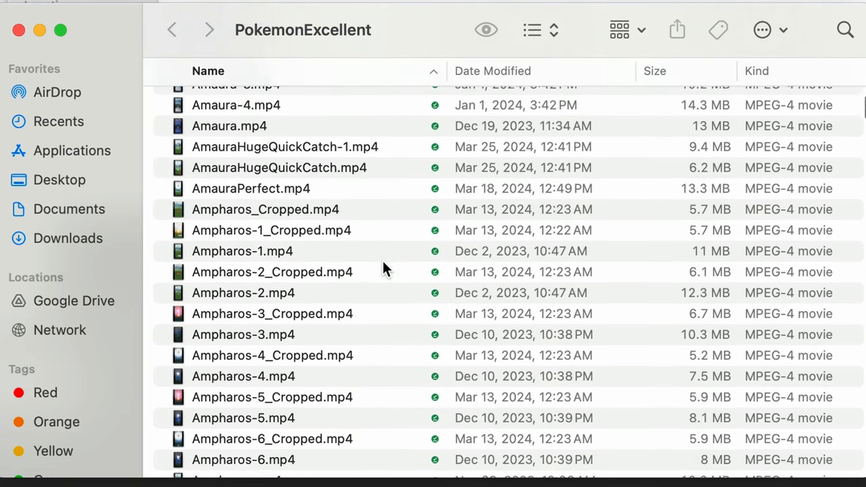